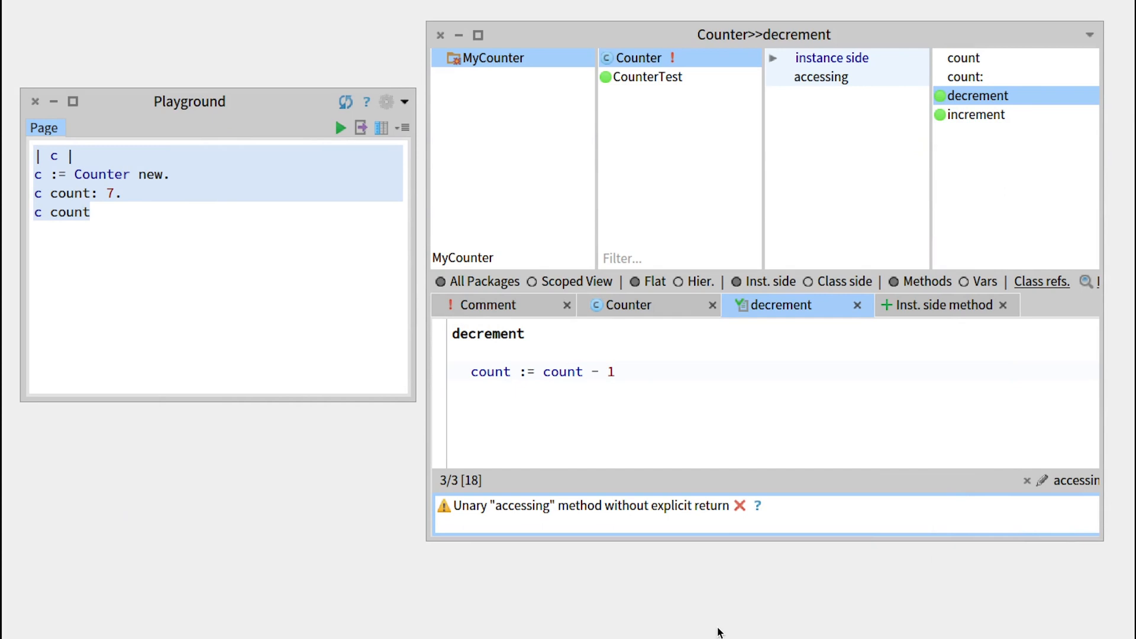
mouse_move(1007, 116)
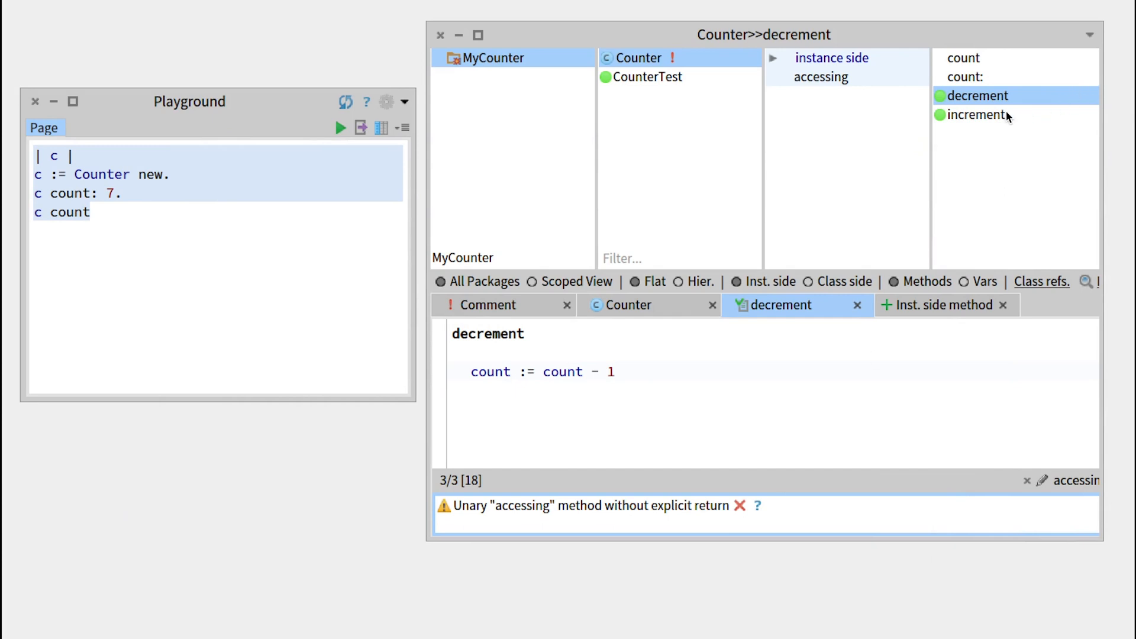
mouse_move(141, 32)
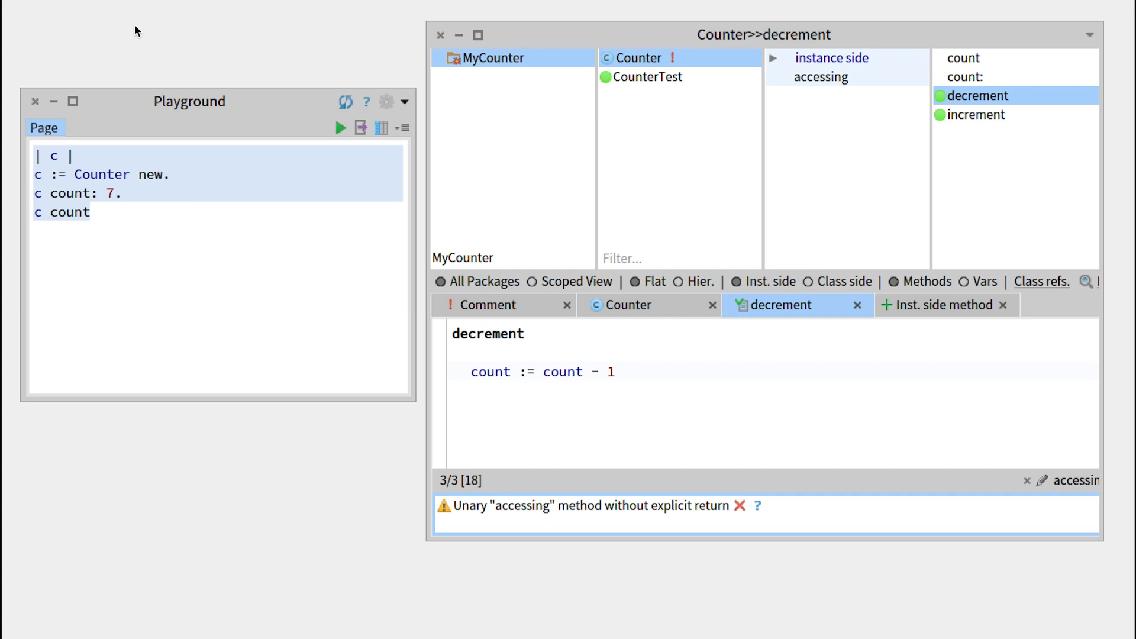
mouse_move(92, 51)
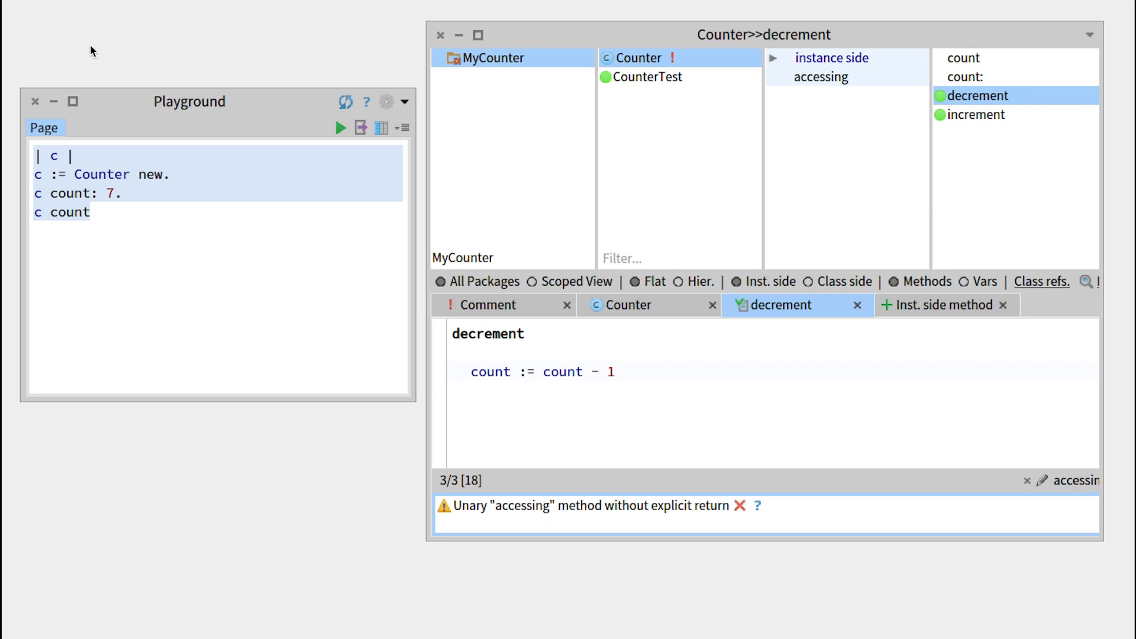
mouse_move(453, 78)
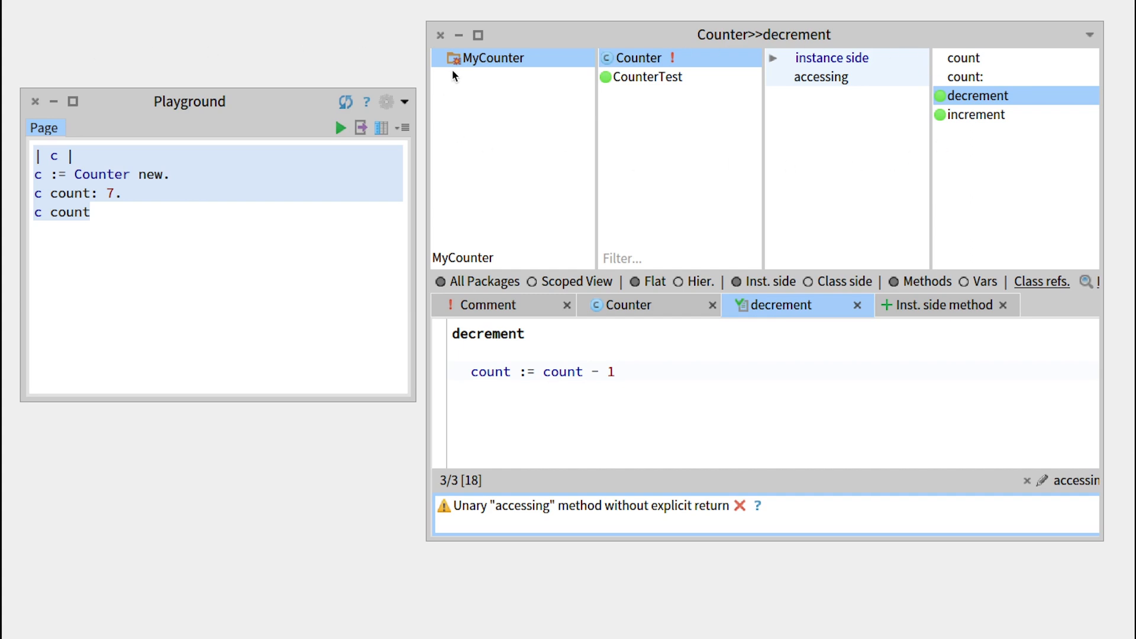
mouse_move(461, 65)
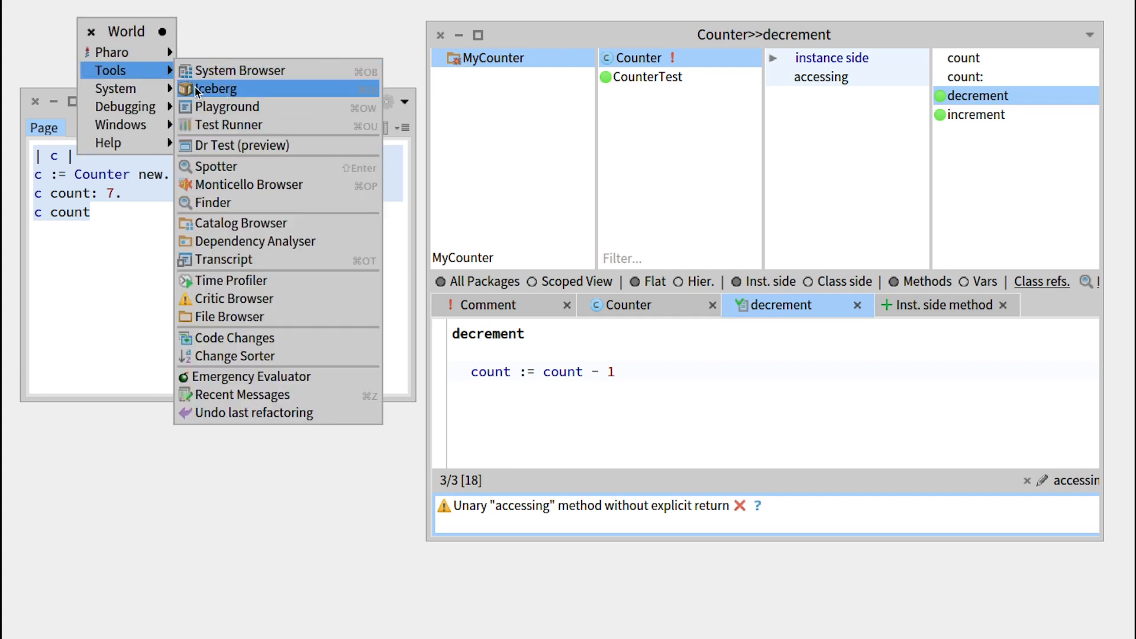
- Add a new Iceberg repository with project name MyCounter
left_click(218, 88)
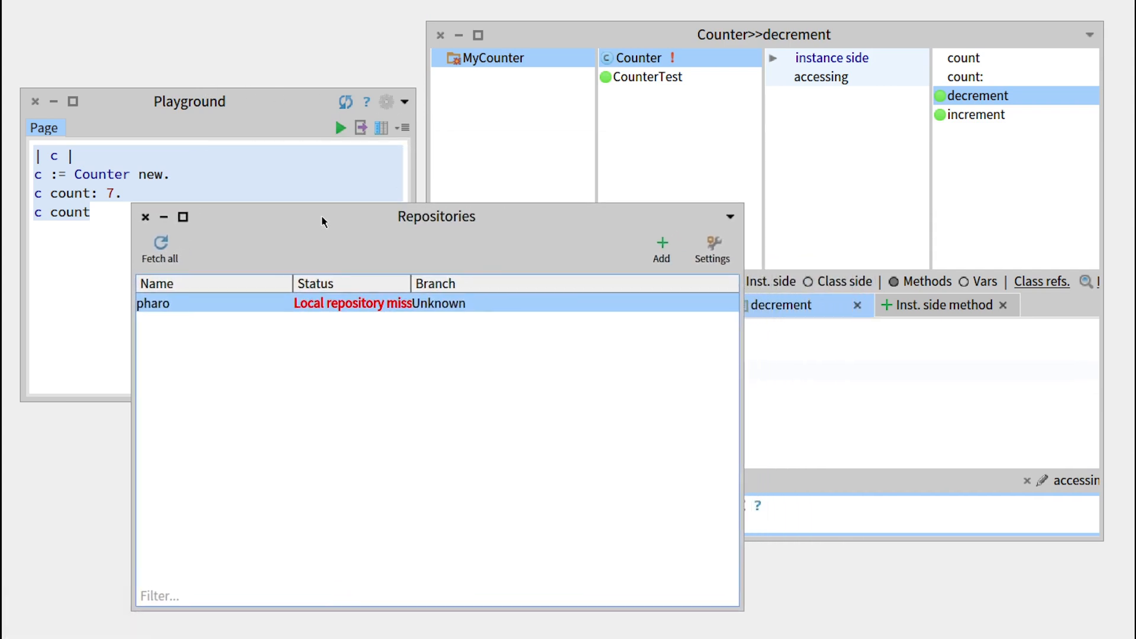
left_click(661, 239)
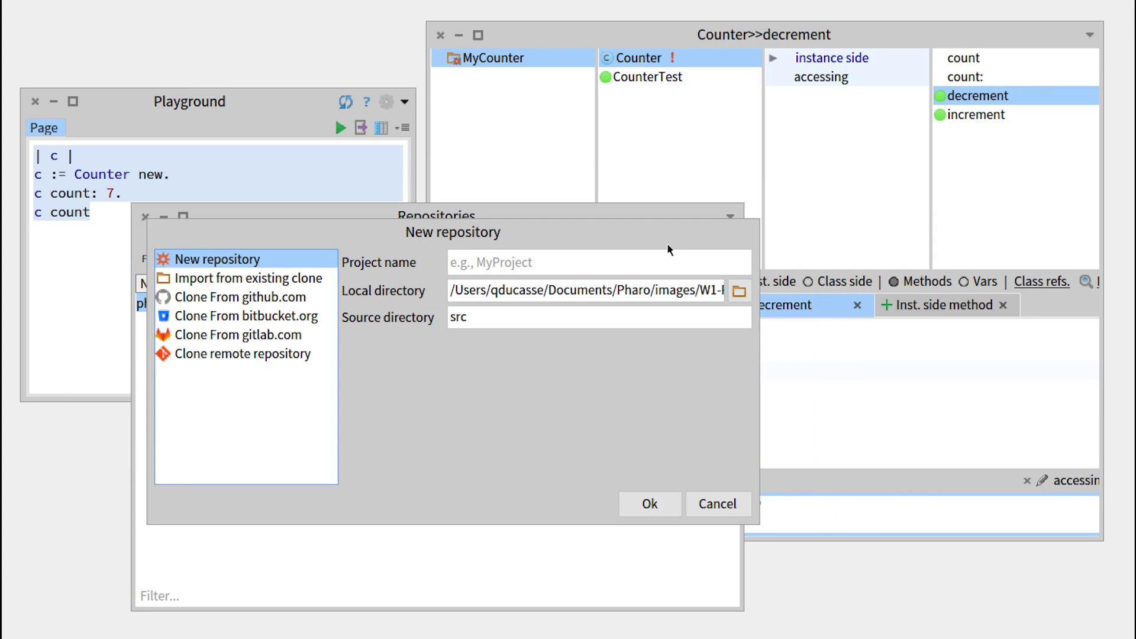
mouse_move(433, 248)
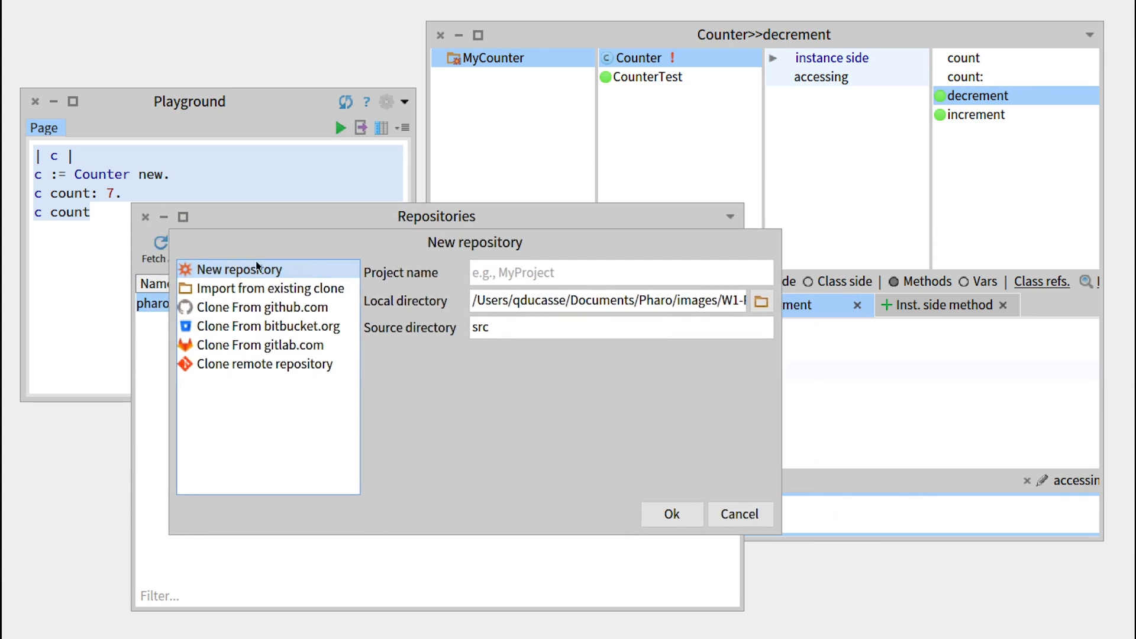
type("MyCounter")
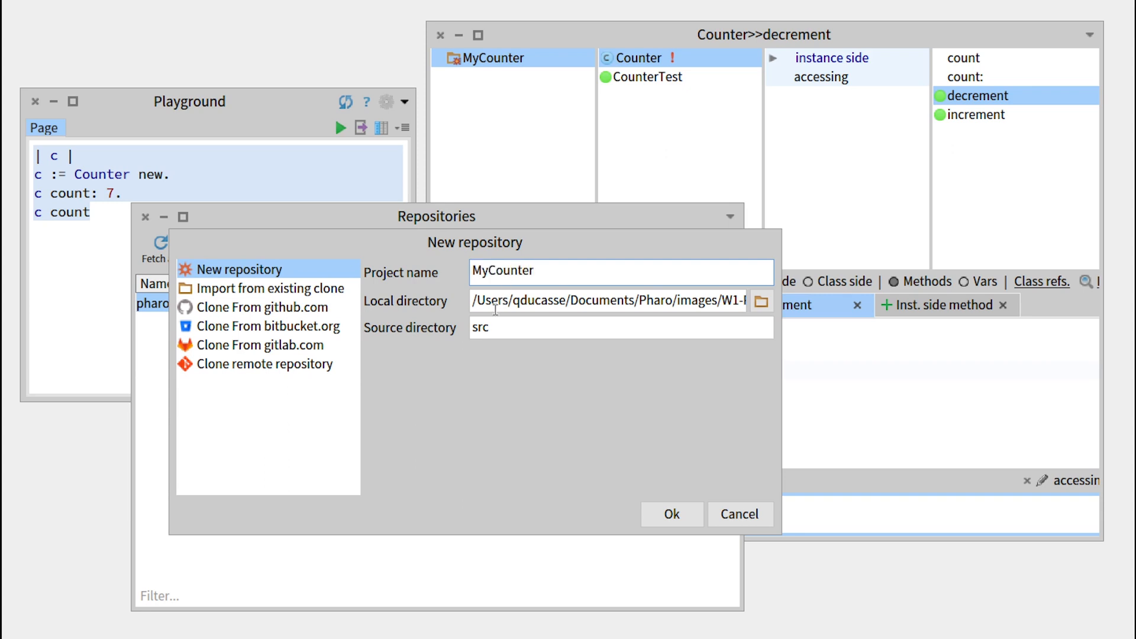
mouse_move(542, 334)
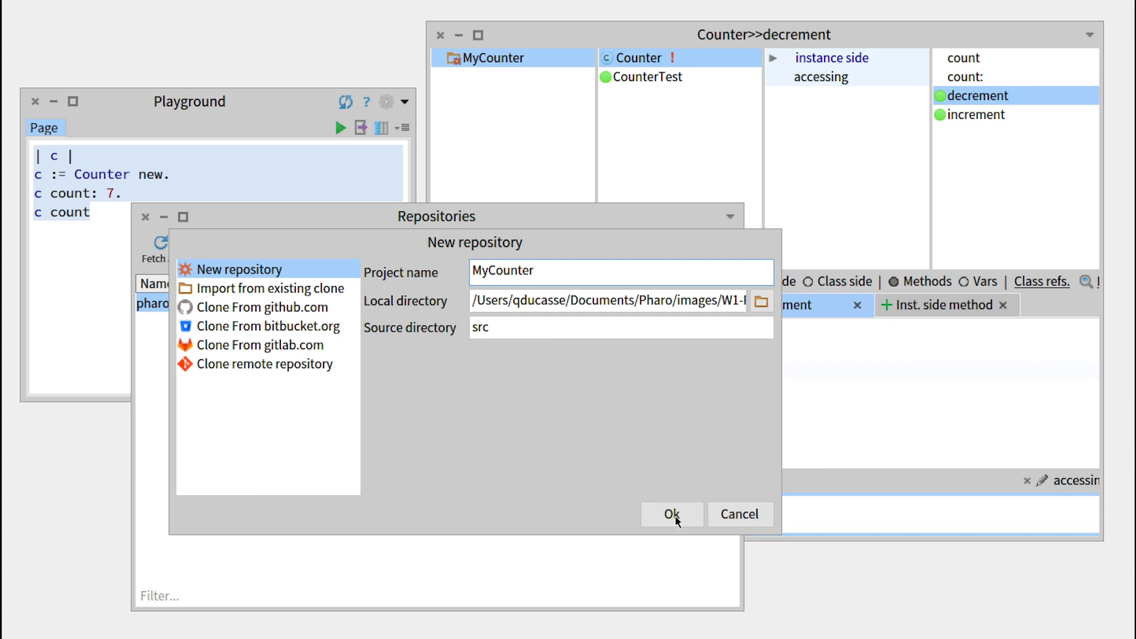
left_click(672, 513)
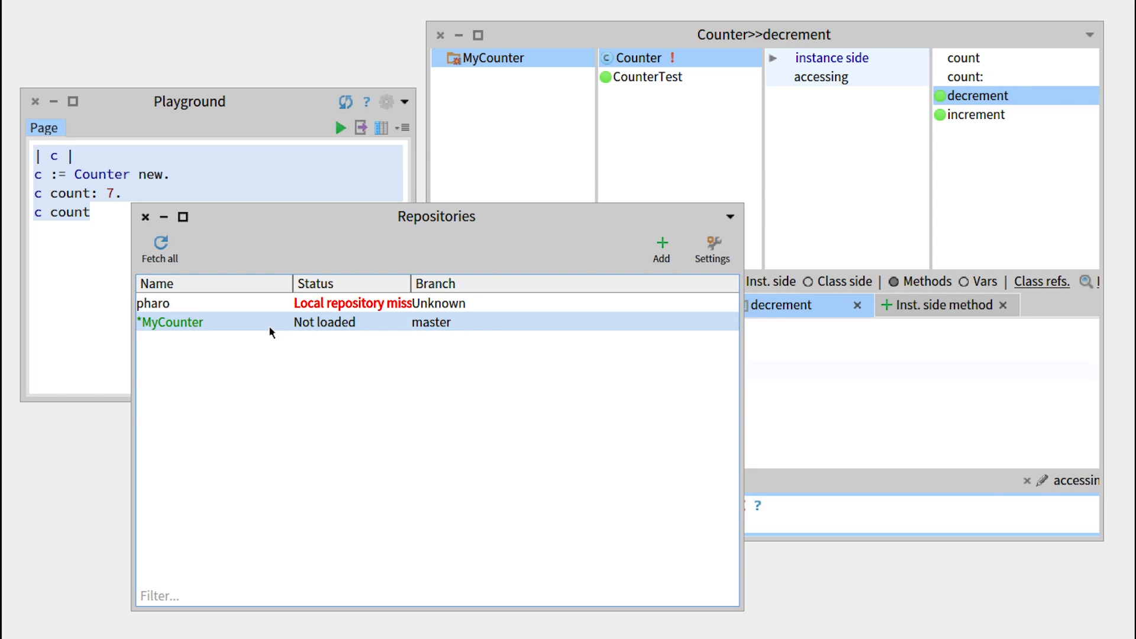
mouse_move(287, 335)
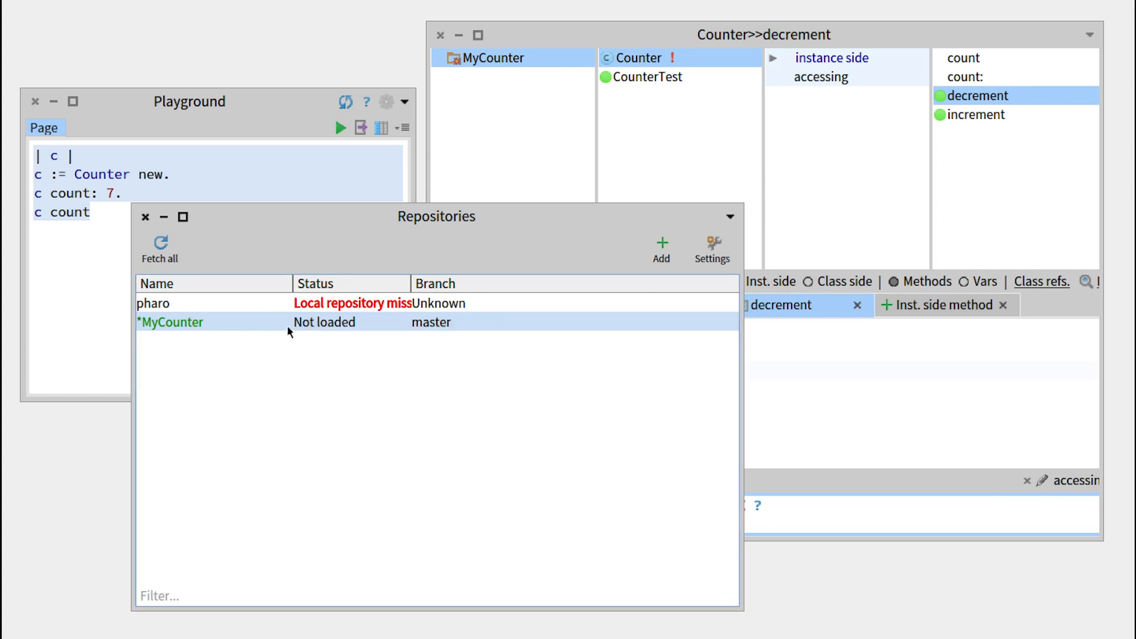
- Add the MyCounter package to the MyCounter repository's working copy
double_click(170, 322)
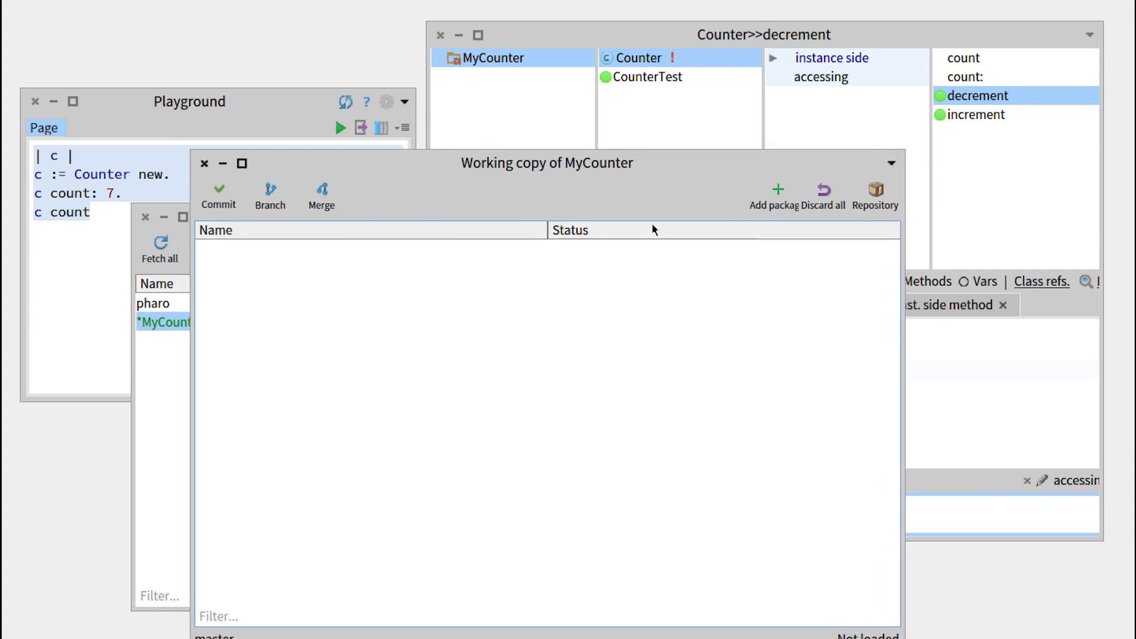
left_click(777, 188)
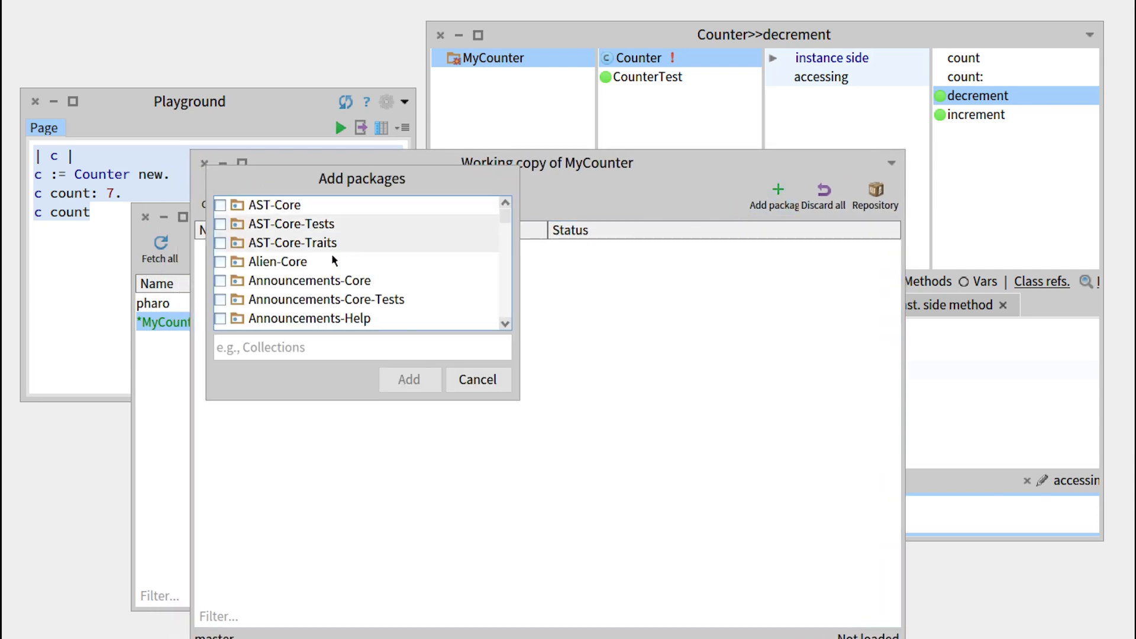
type("My")
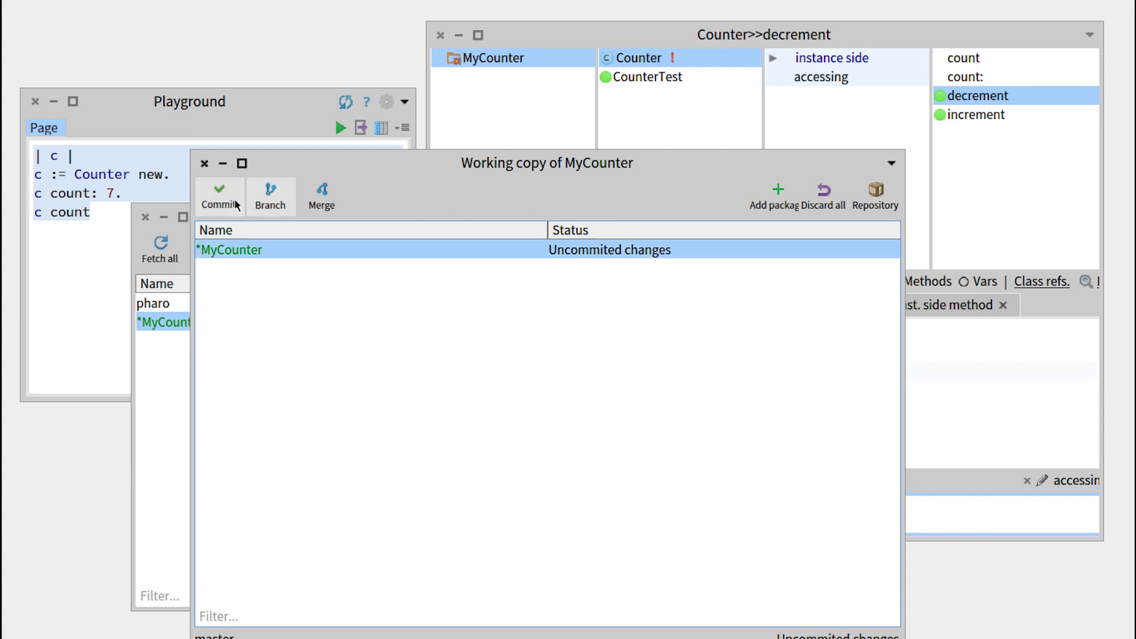
- Commit 'Initial Counter (increment and decrement tested)' with author QuentinDuc filled in
left_click(219, 195)
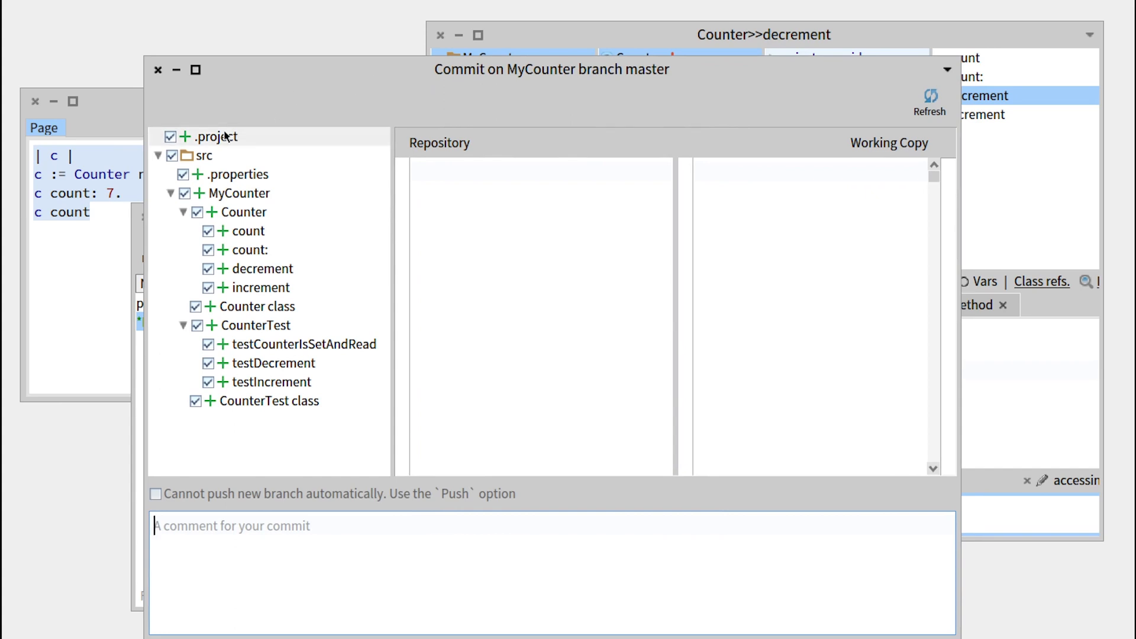
mouse_move(247, 147)
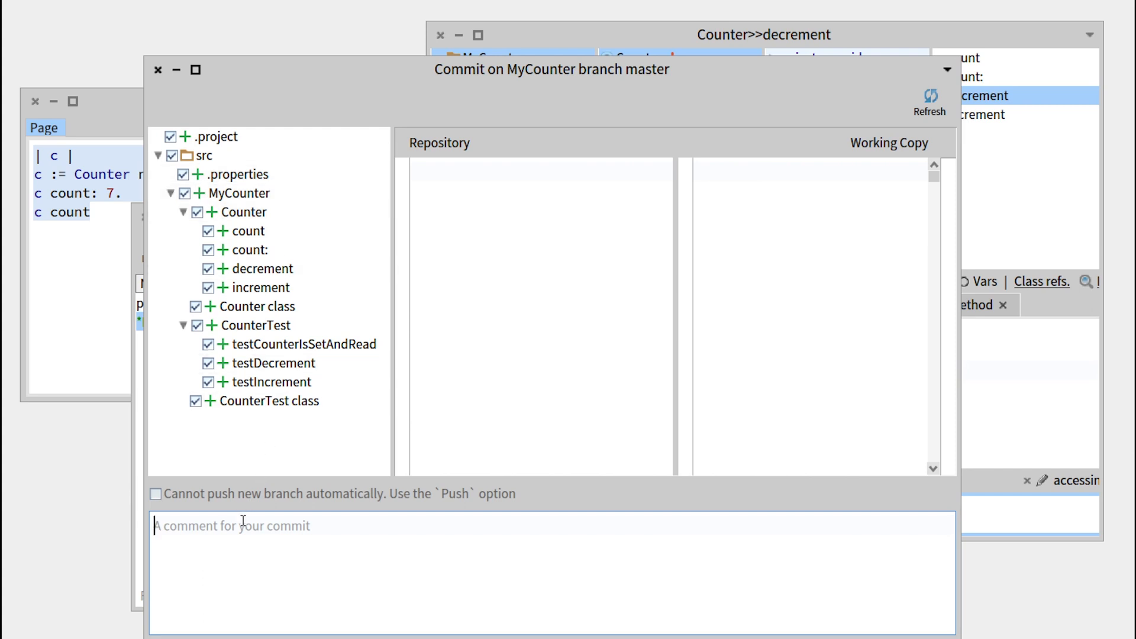
type("Initial commit of a")
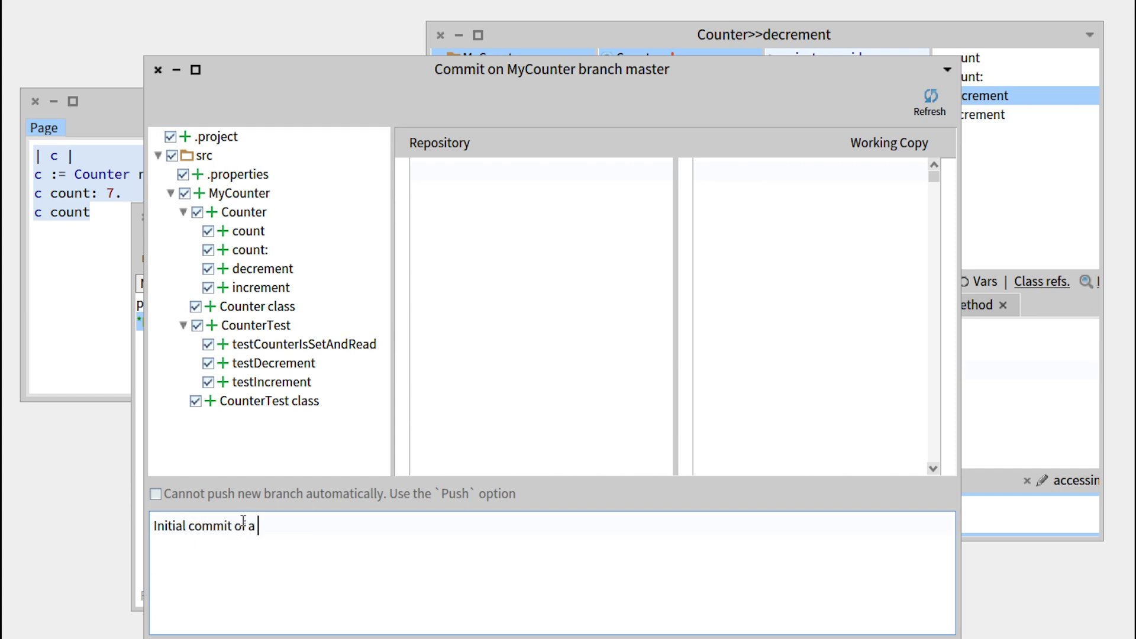
type("Counter")
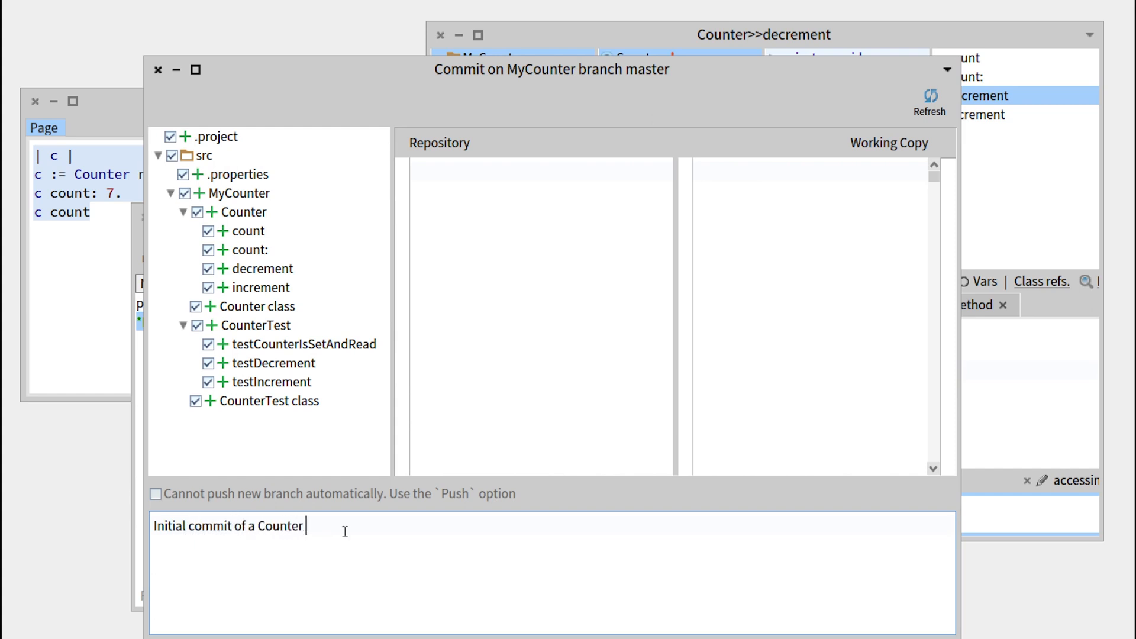
type("(increment")
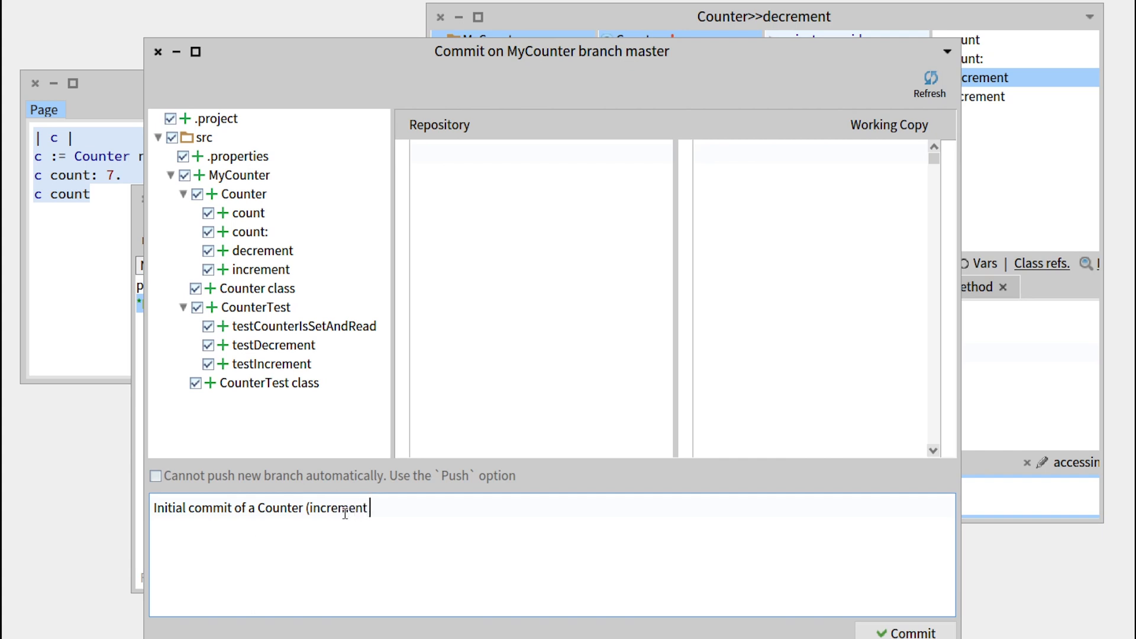
type("and decrement methods t")
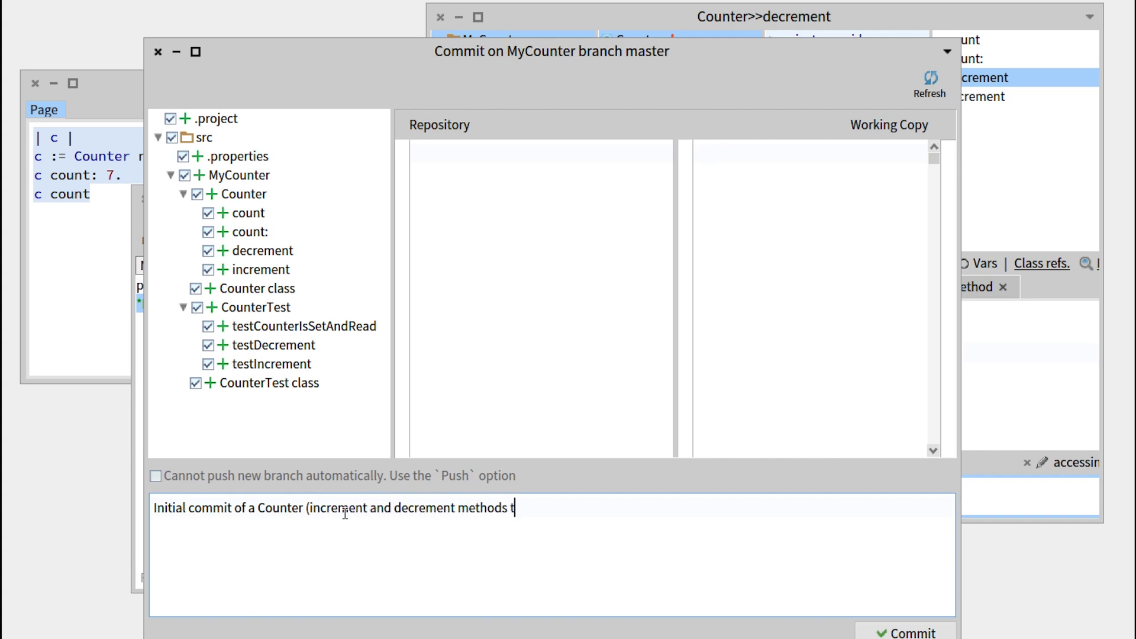
type("ested)")
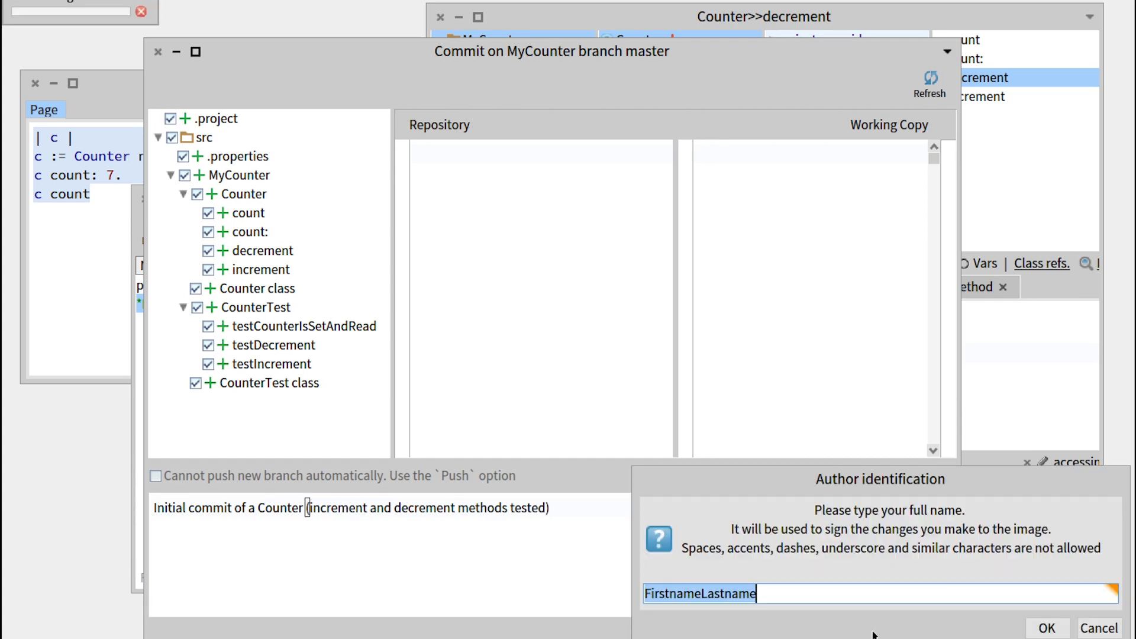
type("QuentinDuc")
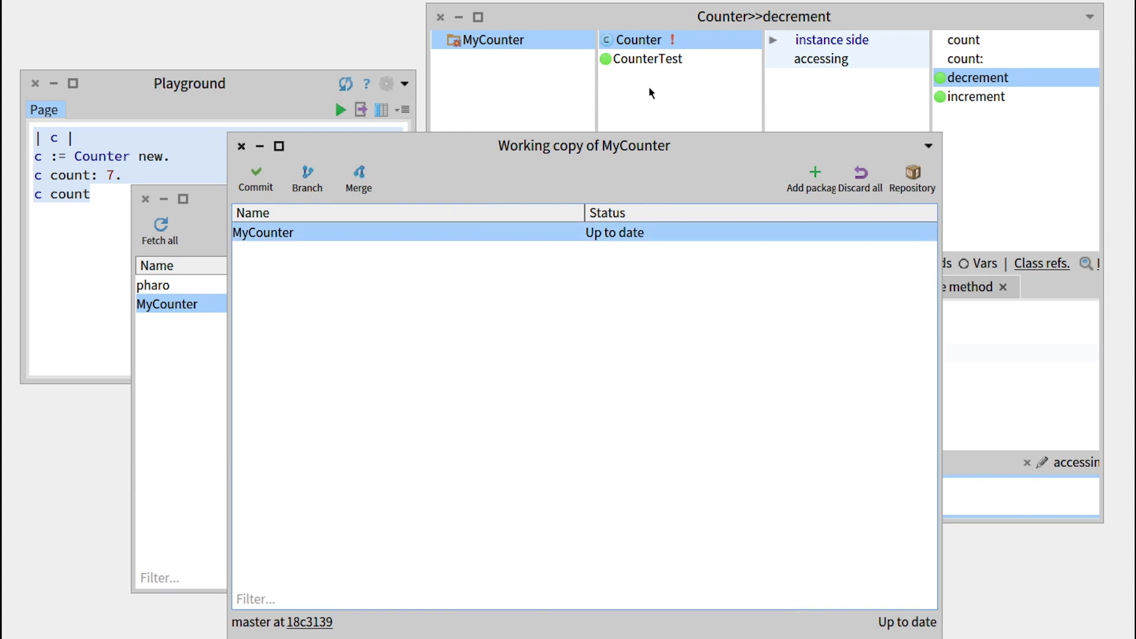
mouse_move(639, 24)
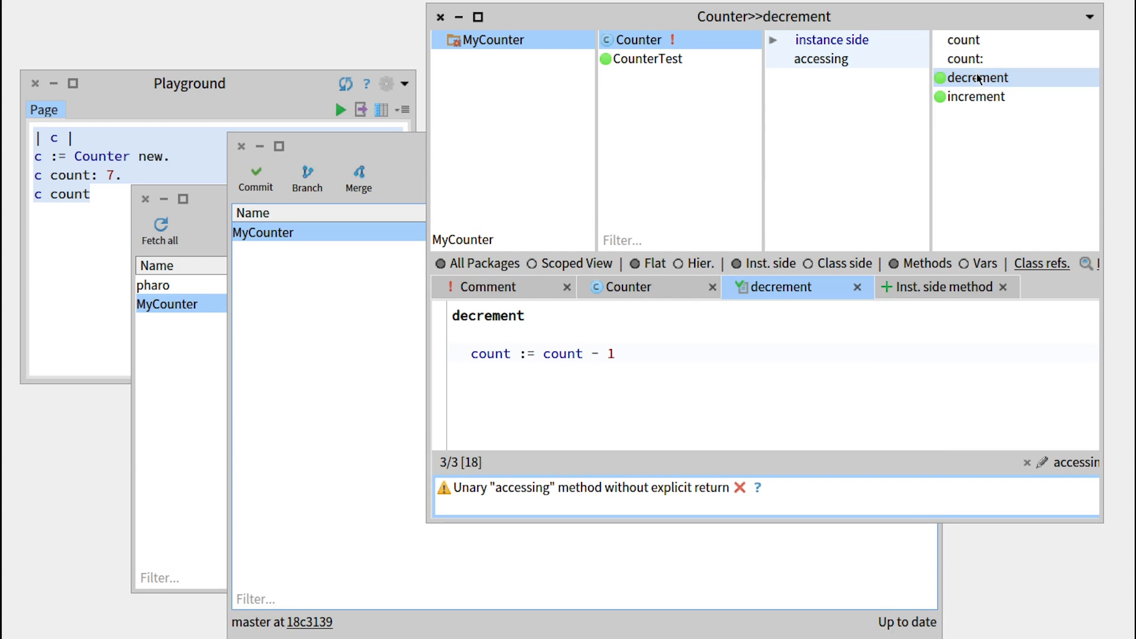
- Derive increment2 from increment so it adds 2 to count
left_click(973, 96)
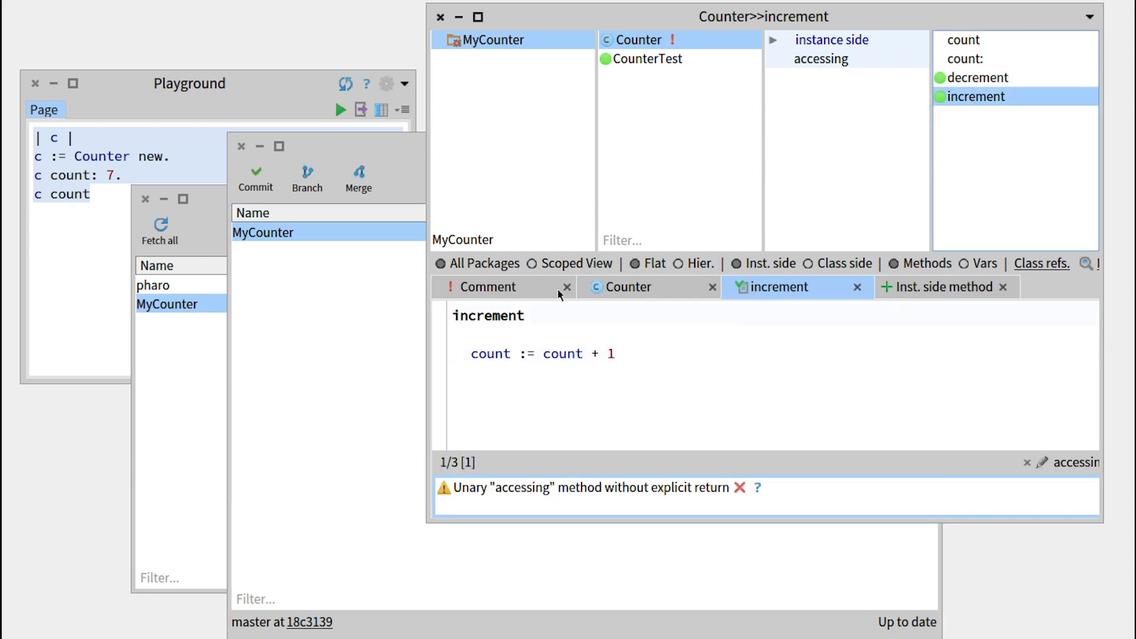
type("2")
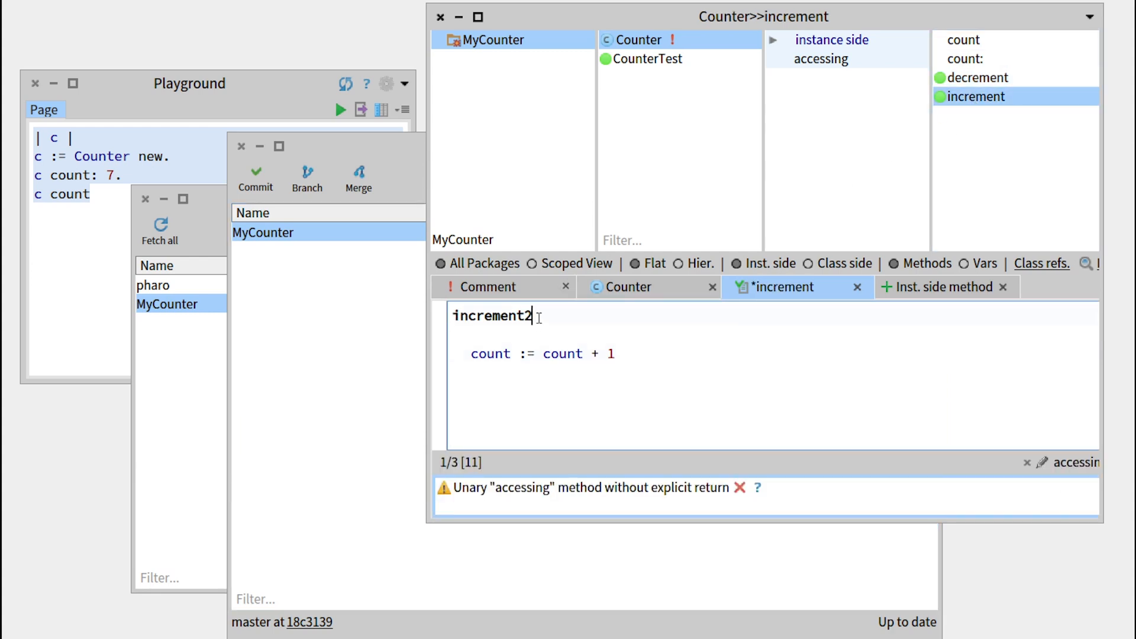
type("2")
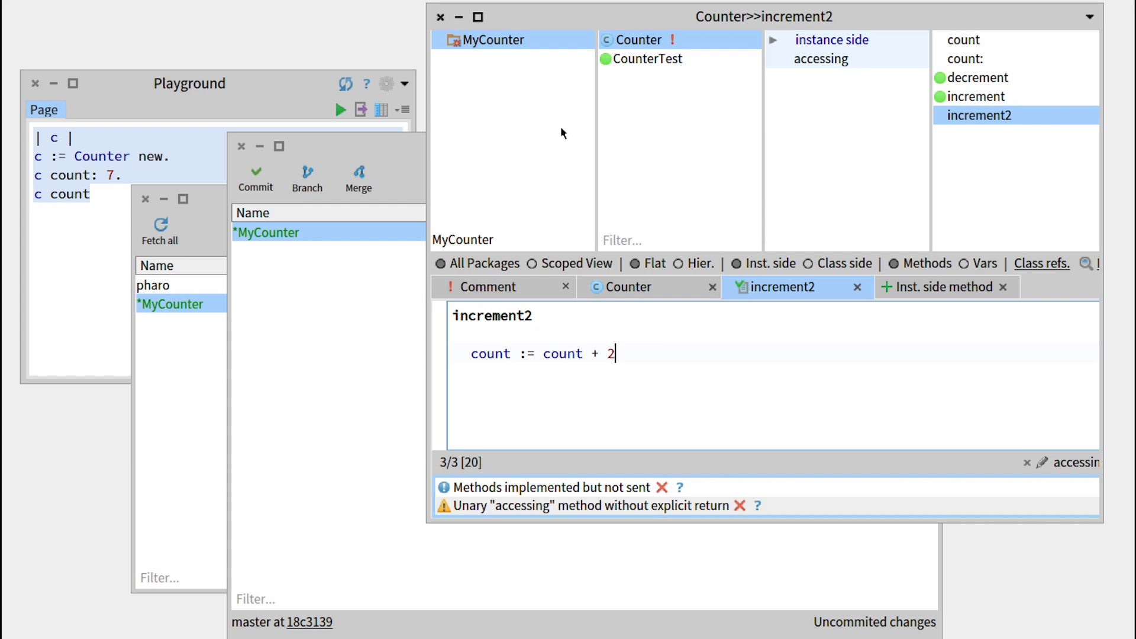
mouse_move(621, 128)
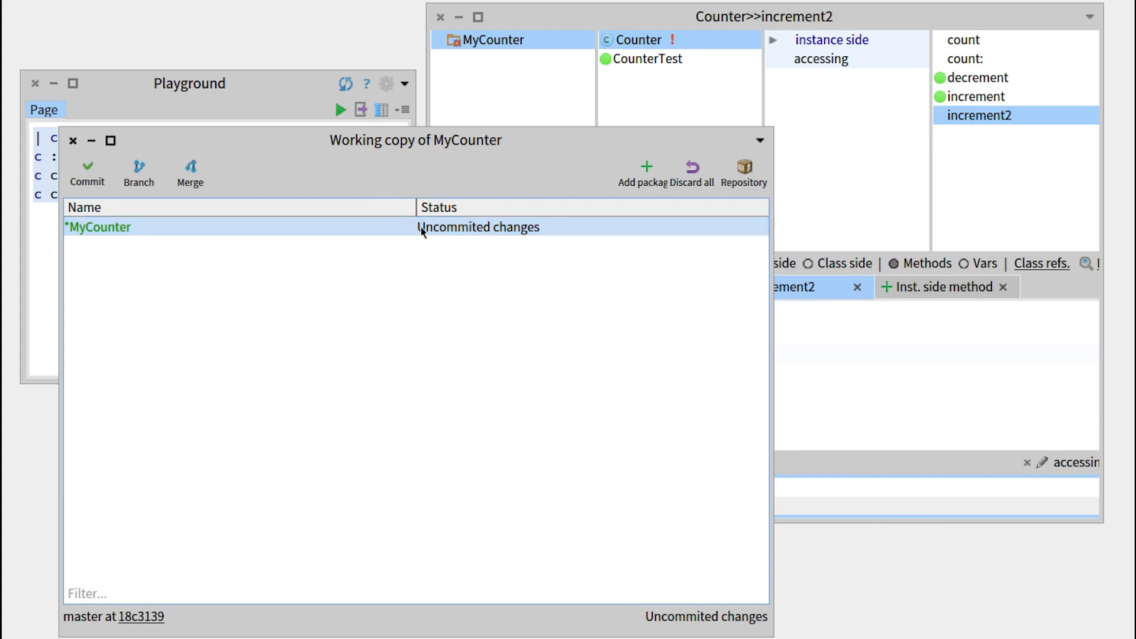
- Commit the change with the message 'Add increment2'
left_click(87, 166)
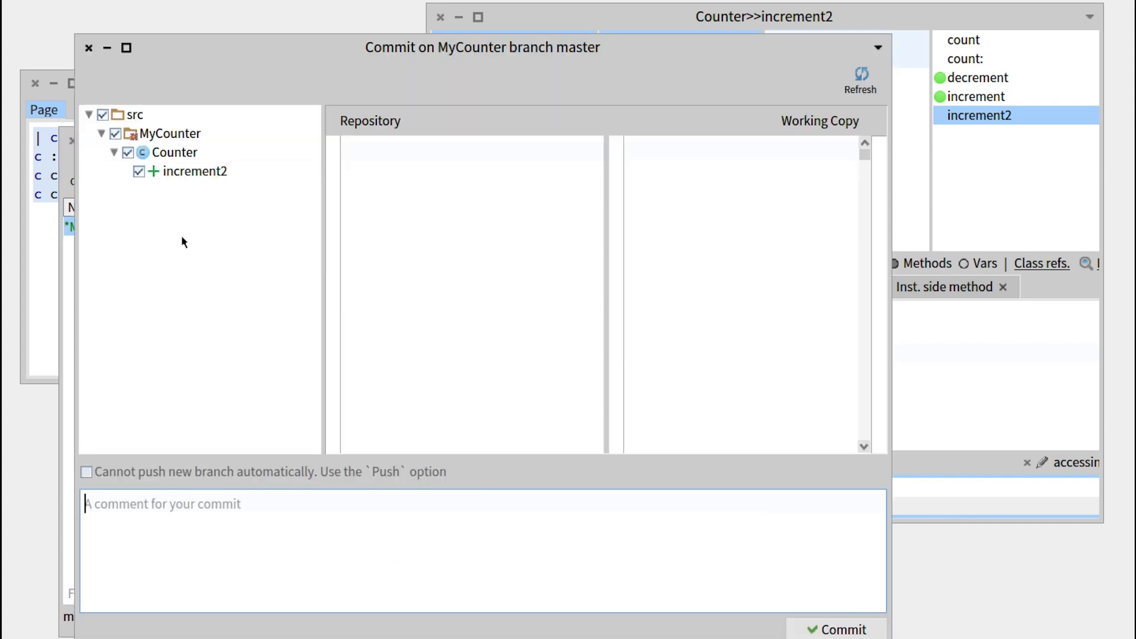
mouse_move(214, 433)
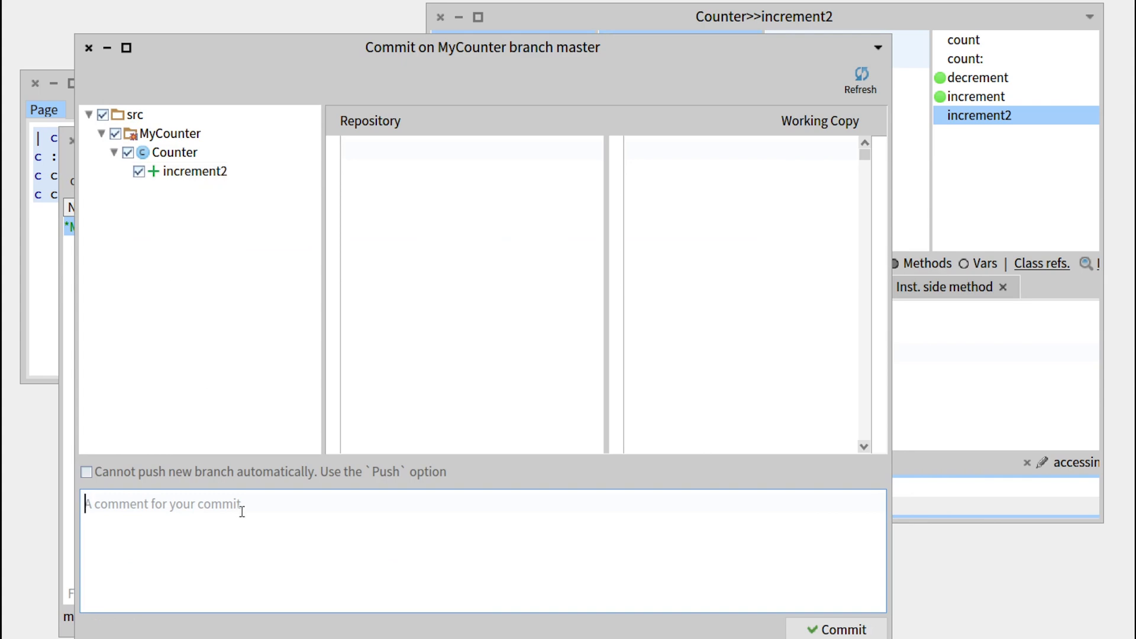
type("Add in")
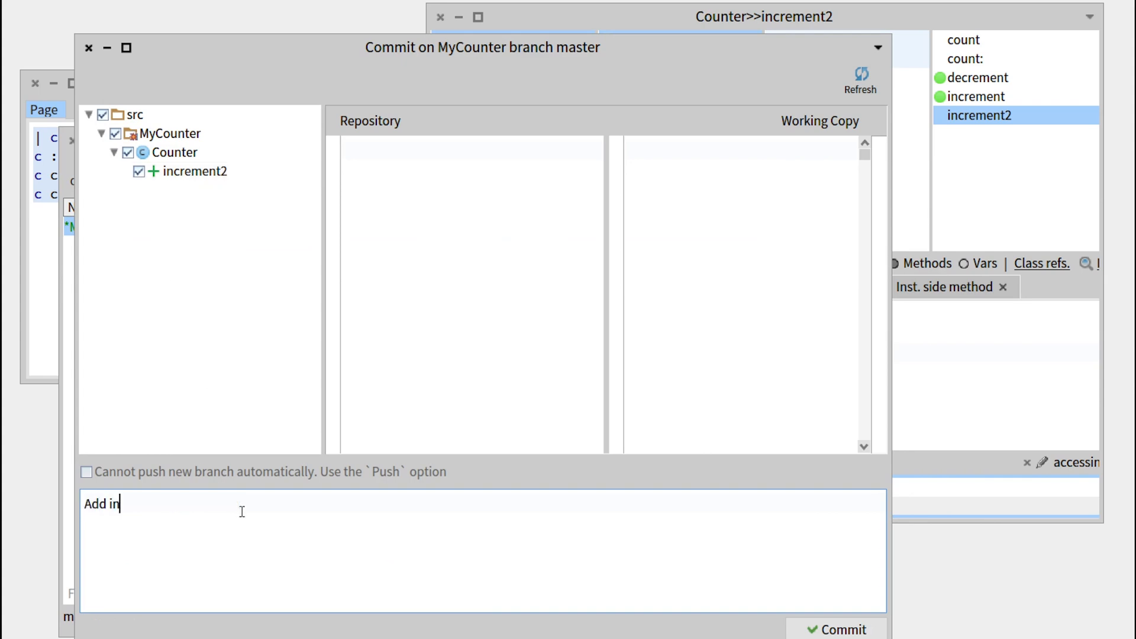
type("crement2")
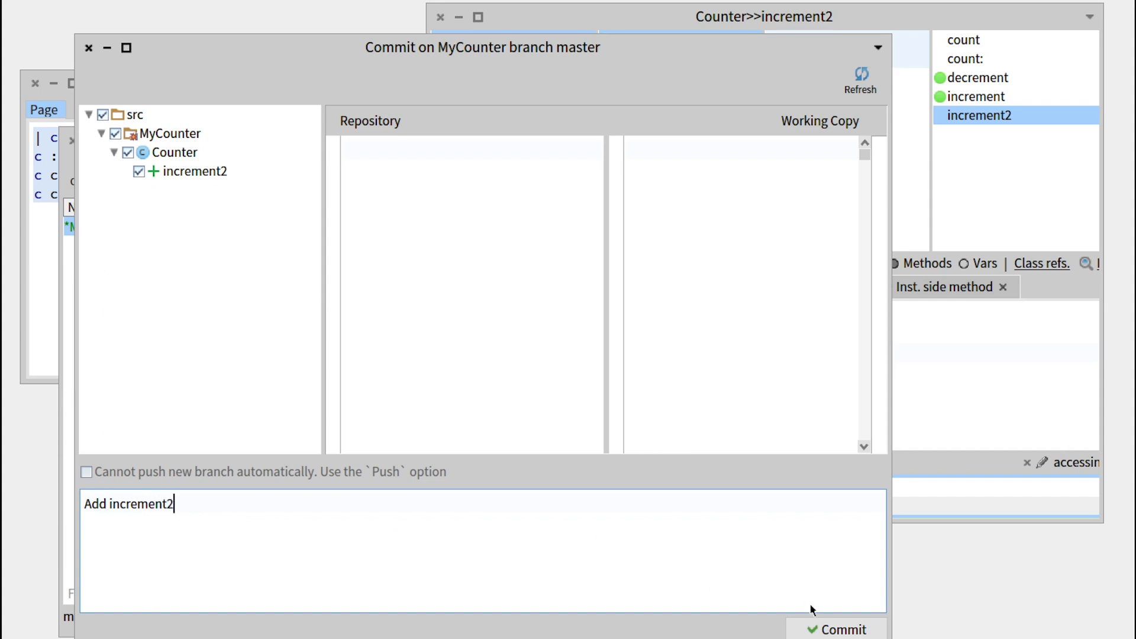
left_click(834, 629)
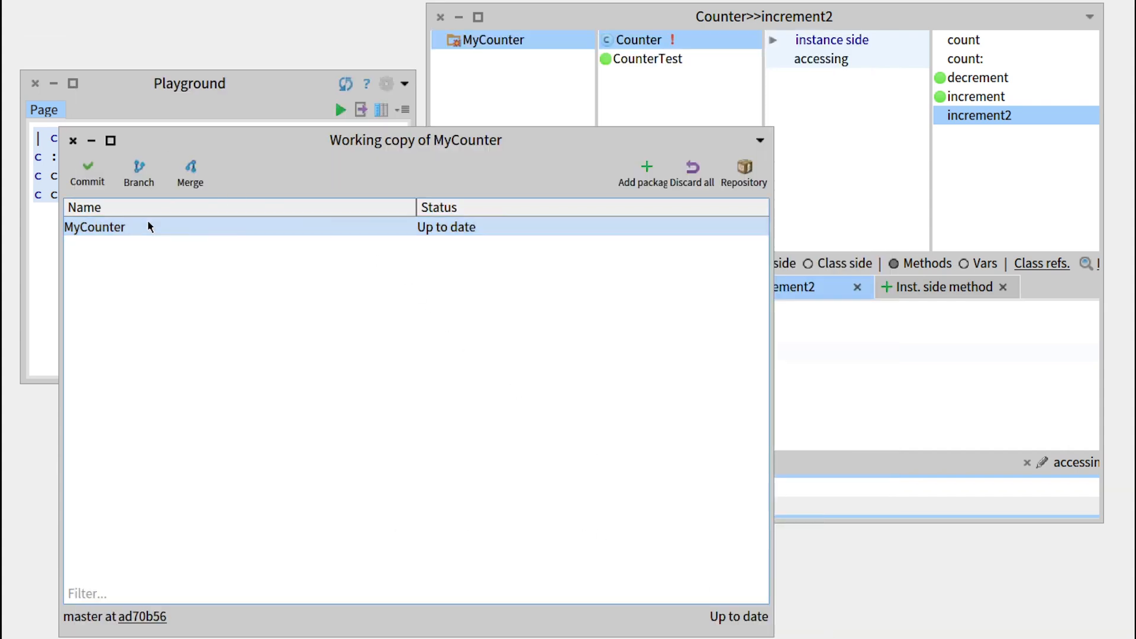
mouse_move(387, 237)
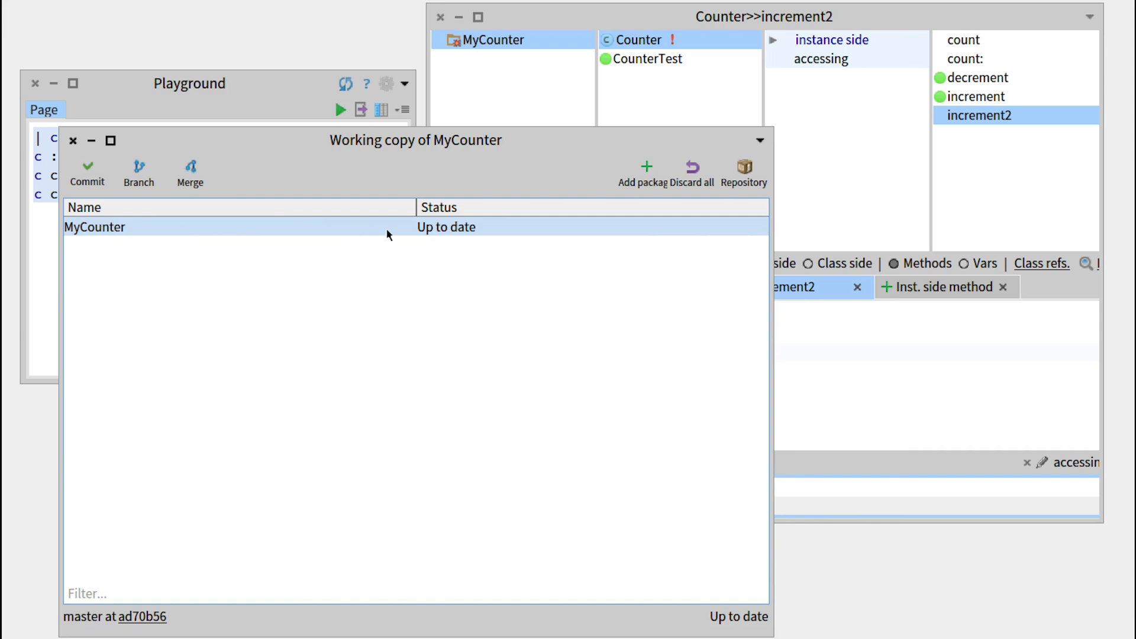